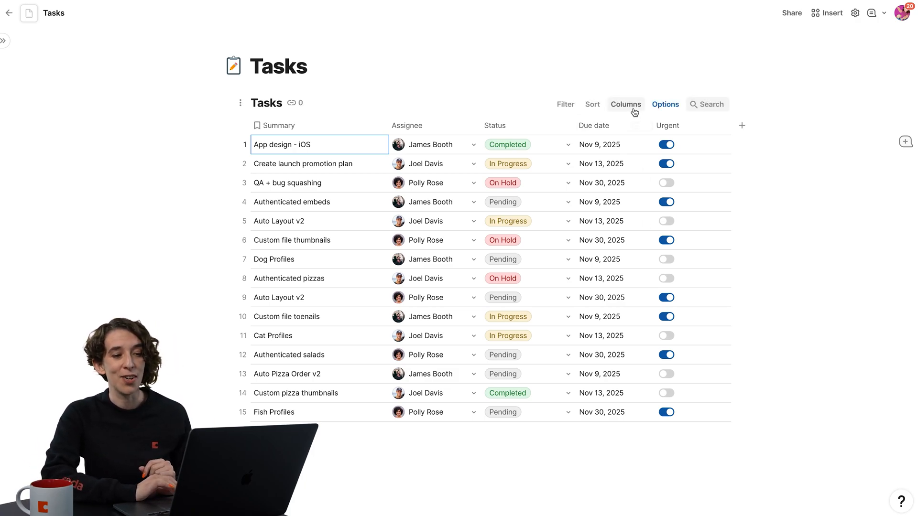
# Step: Switch the Tasks table through Cards and Detail layouts to a monthly Calendar view
pyautogui.click(664, 105)
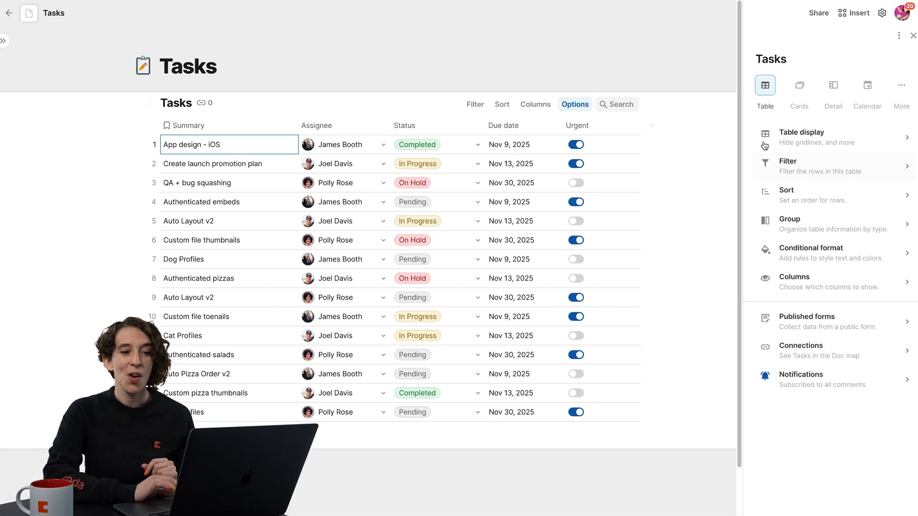
pyautogui.moveTo(832, 85)
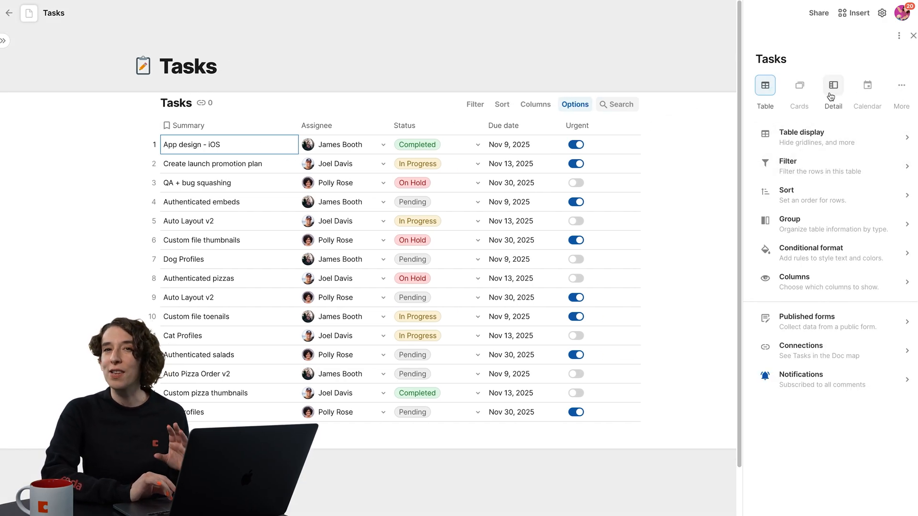
pyautogui.click(798, 89)
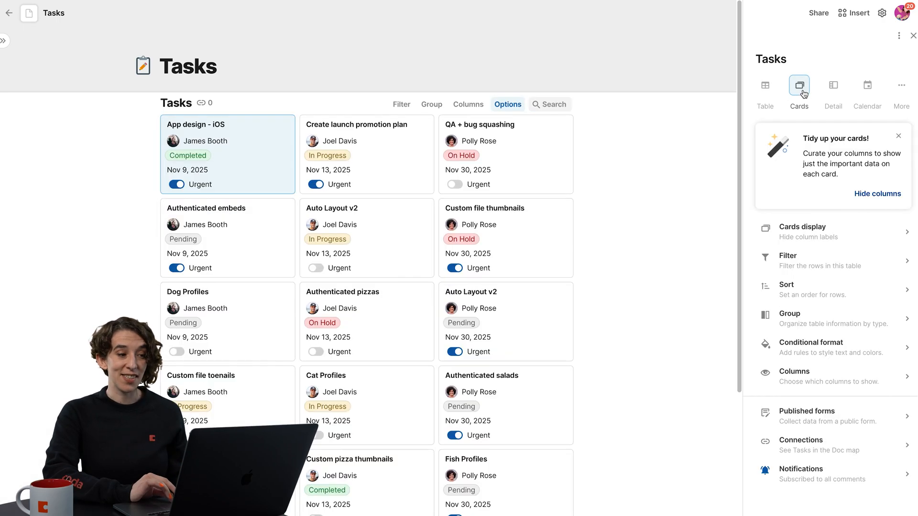
pyautogui.click(832, 89)
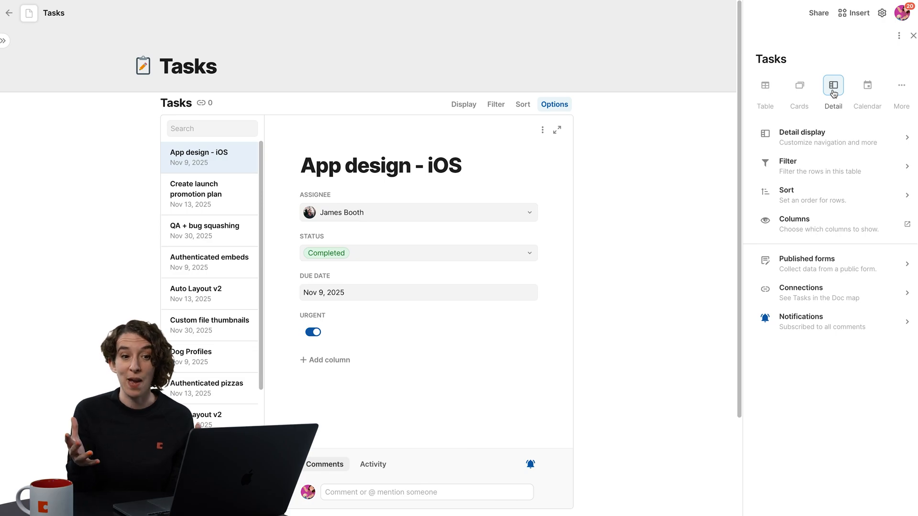
pyautogui.click(867, 85)
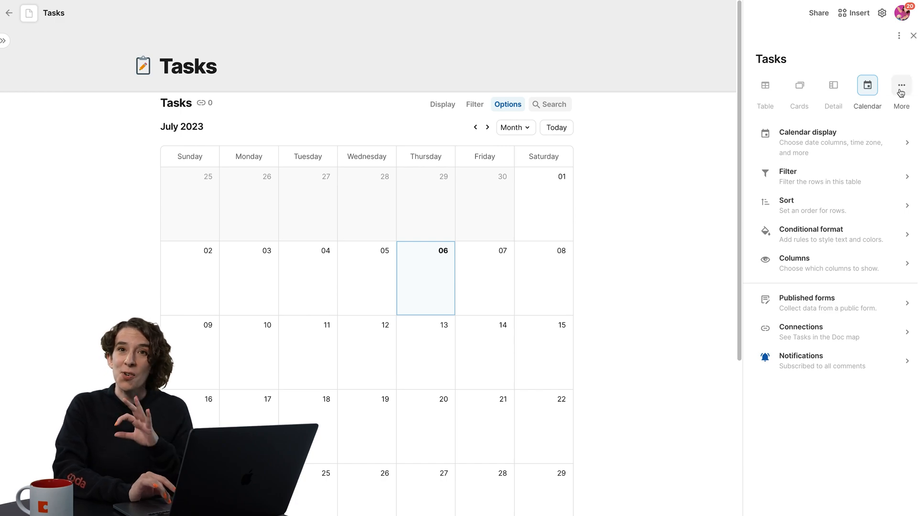
# Step: Cycle the Tasks table through Form and Timeline layouts to a bar Chart
pyautogui.click(900, 85)
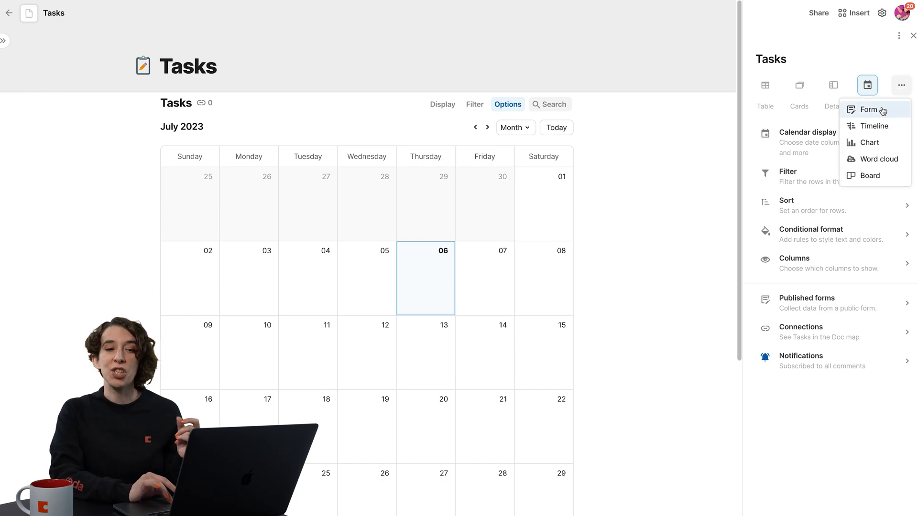
pyautogui.click(869, 109)
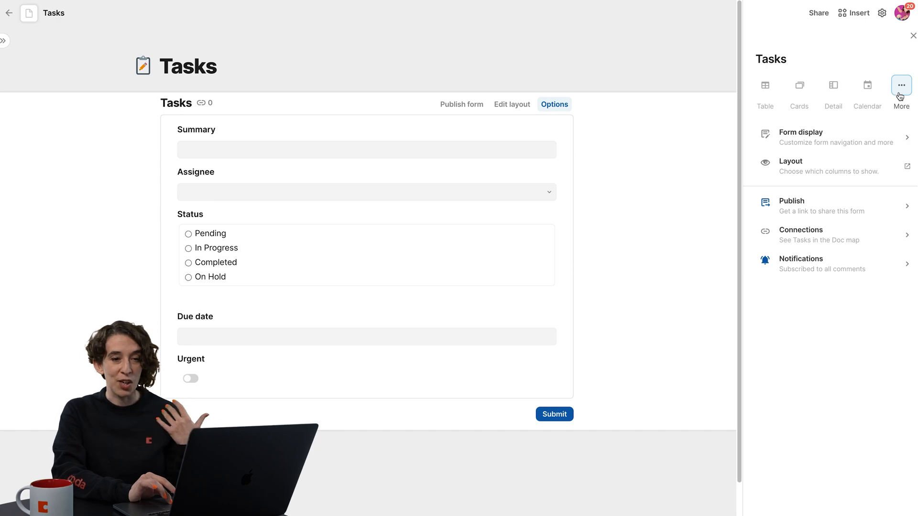
pyautogui.click(900, 85)
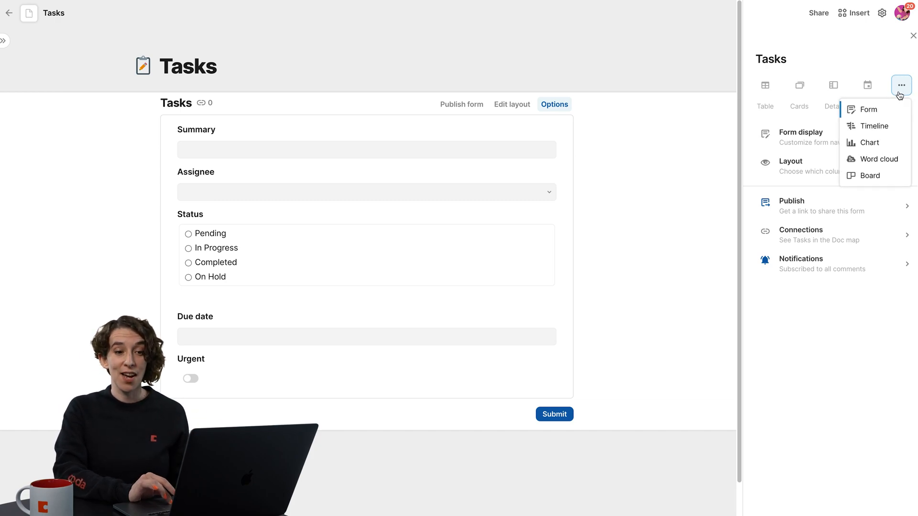
pyautogui.click(873, 126)
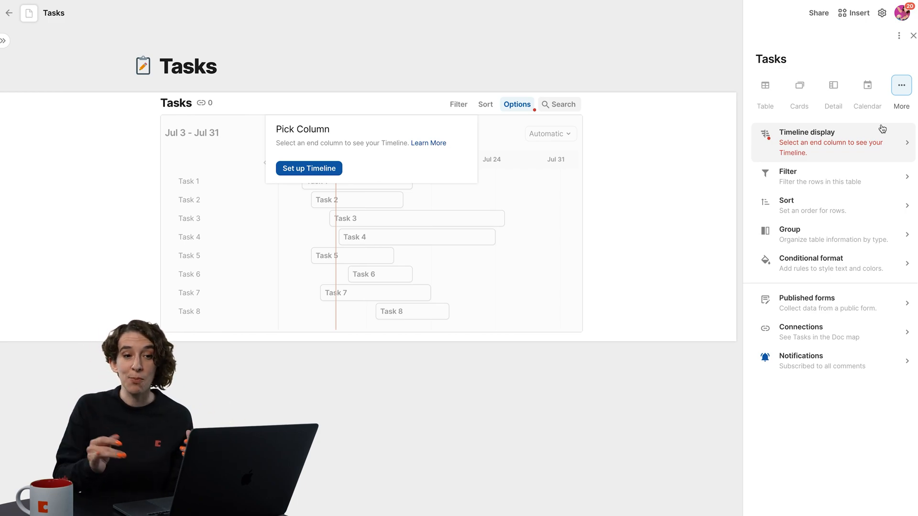
pyautogui.click(900, 85)
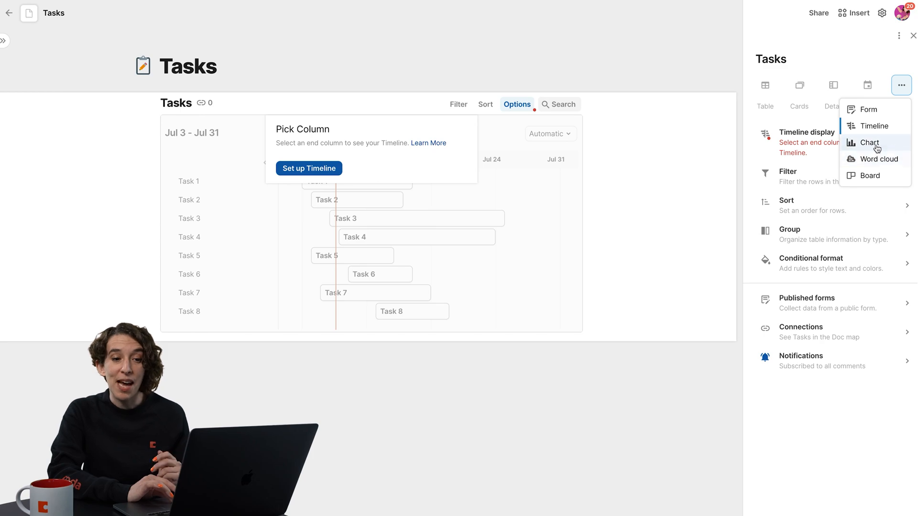
pyautogui.click(872, 142)
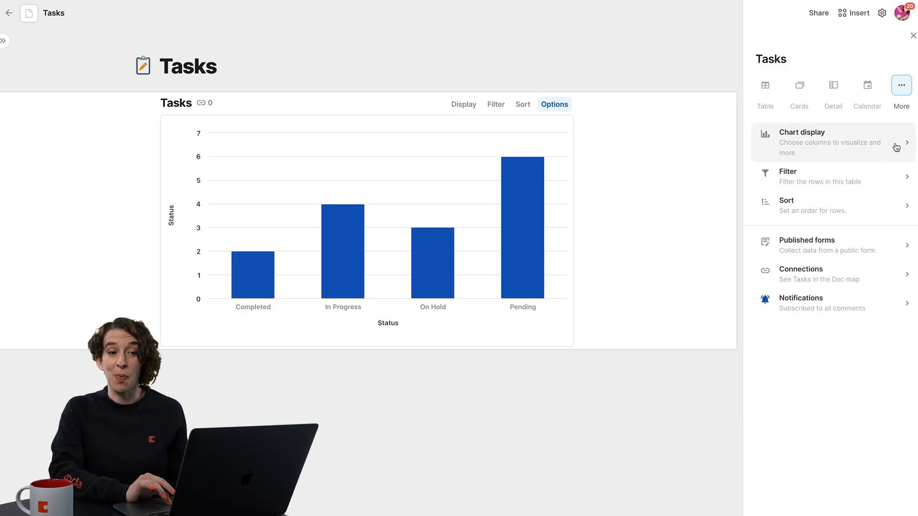
# Step: Change the chart type to Word Cloud of Status values and return to the main options
pyautogui.click(829, 142)
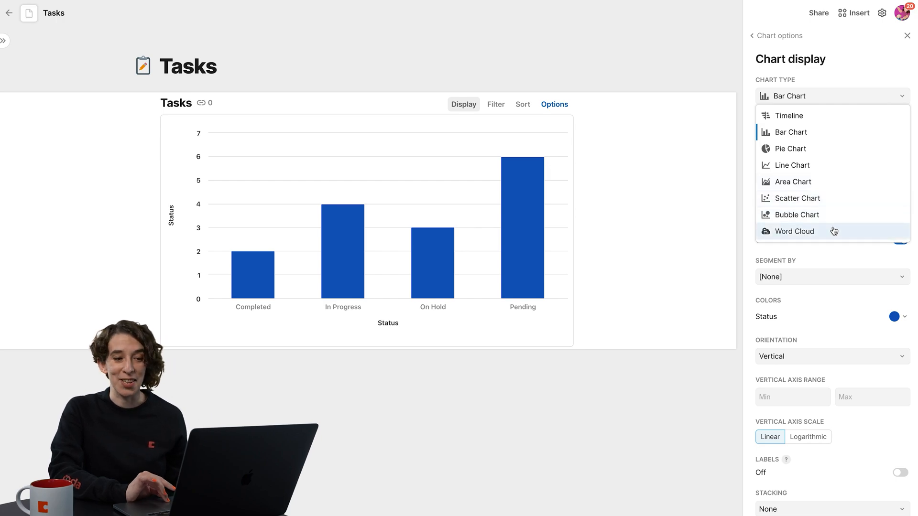
pyautogui.click(793, 230)
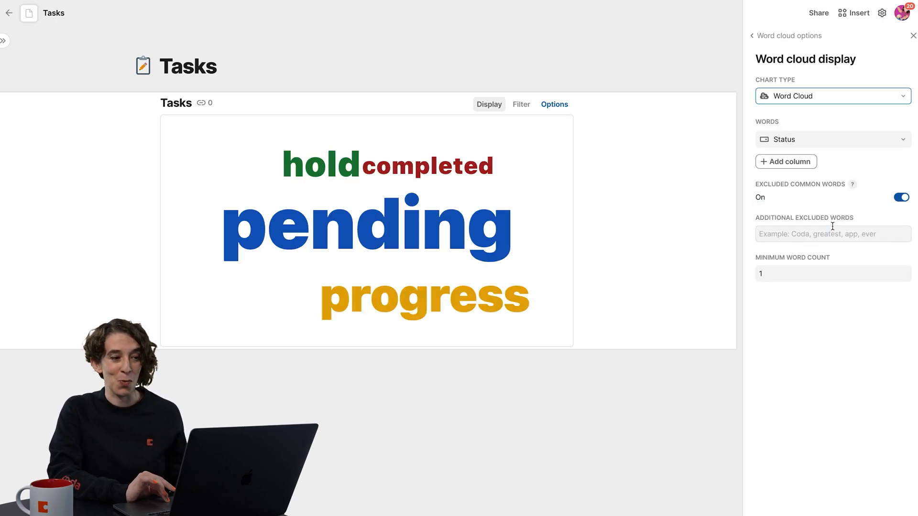
pyautogui.click(753, 36)
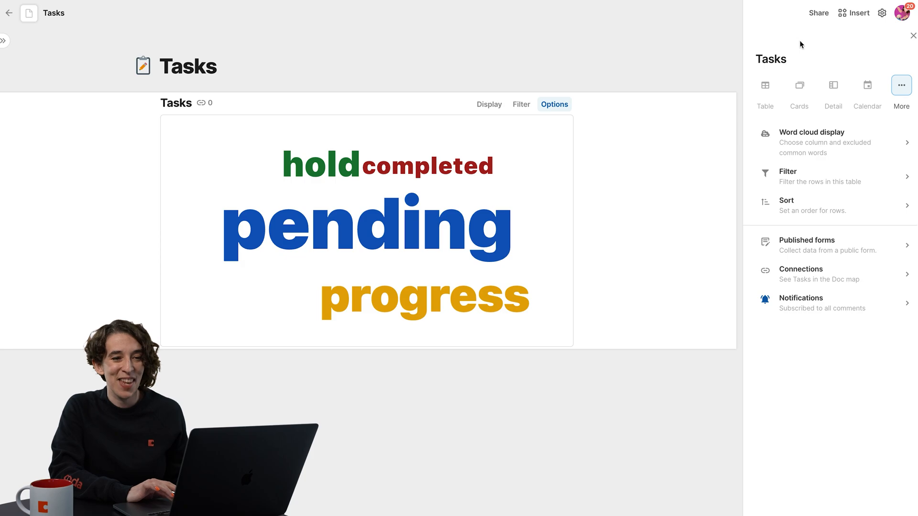
pyautogui.click(900, 85)
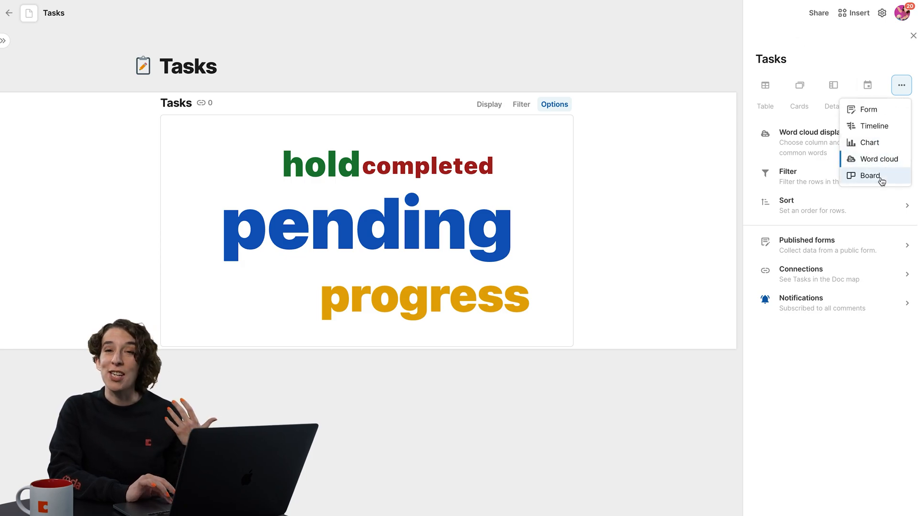
# Step: Show the tasks as a Board grouped by assignee, then as a grouped Table
pyautogui.click(870, 176)
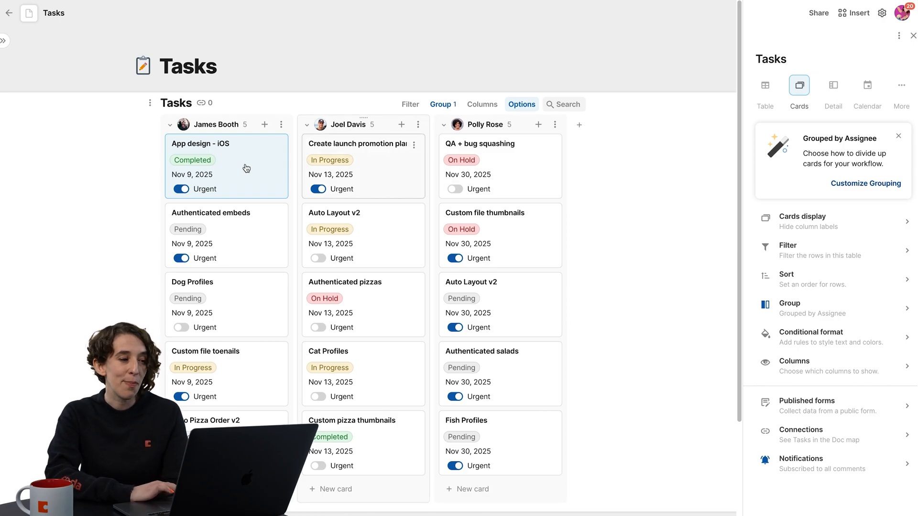
pyautogui.moveTo(490, 170)
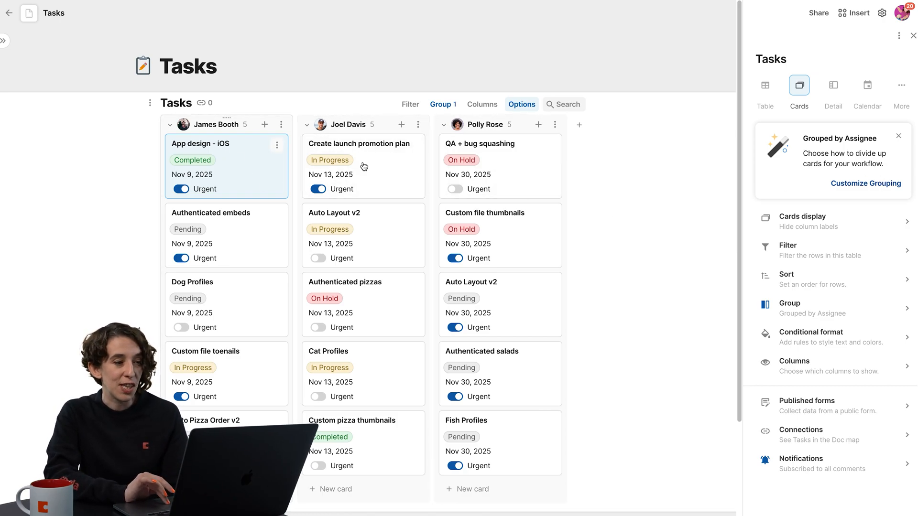
pyautogui.moveTo(630, 190)
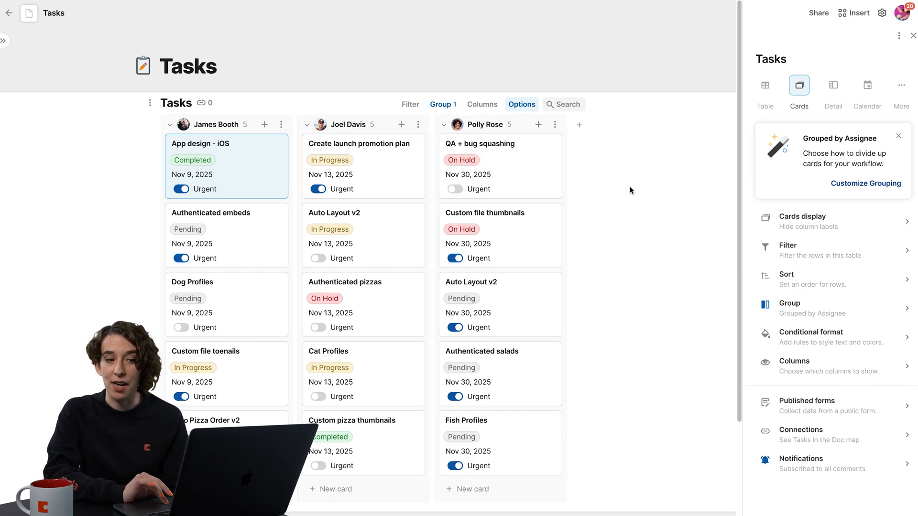
pyautogui.moveTo(812, 226)
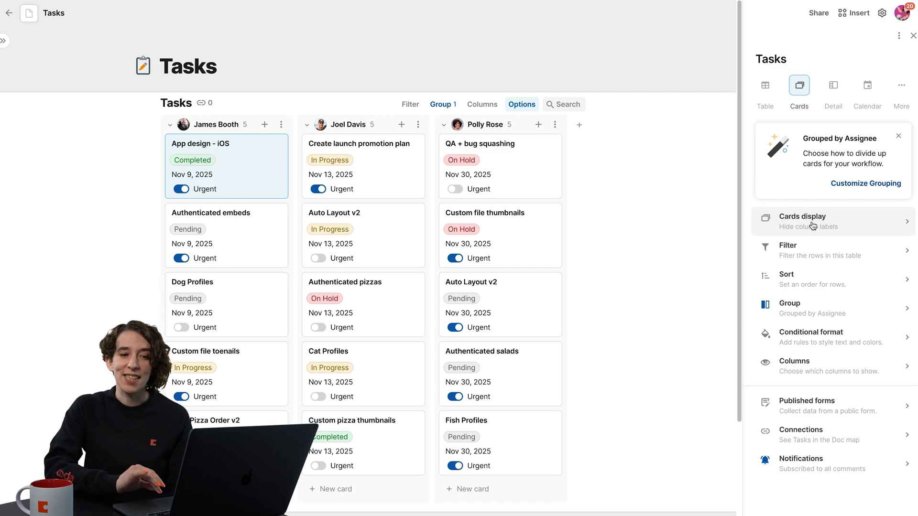
pyautogui.click(764, 85)
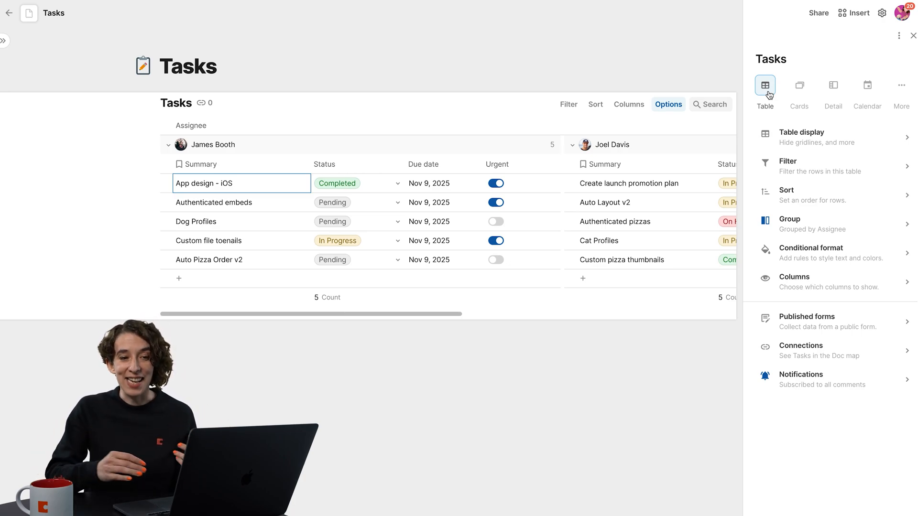
# Step: Switch back to the card board by assignee and show its Cards display settings
pyautogui.click(799, 85)
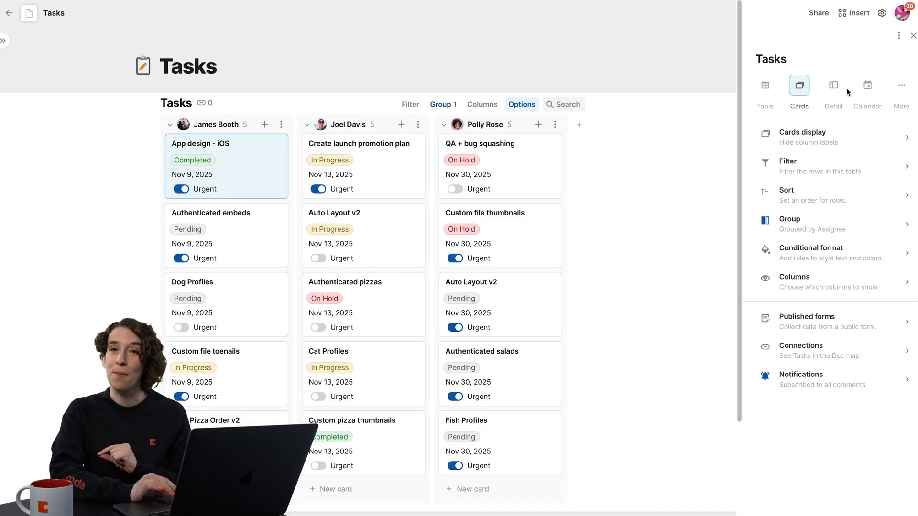
pyautogui.click(804, 136)
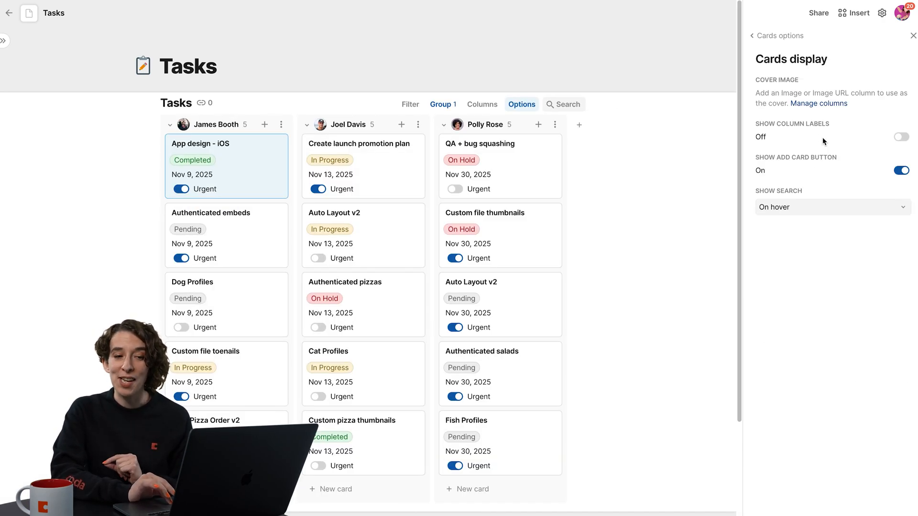
pyautogui.moveTo(808, 148)
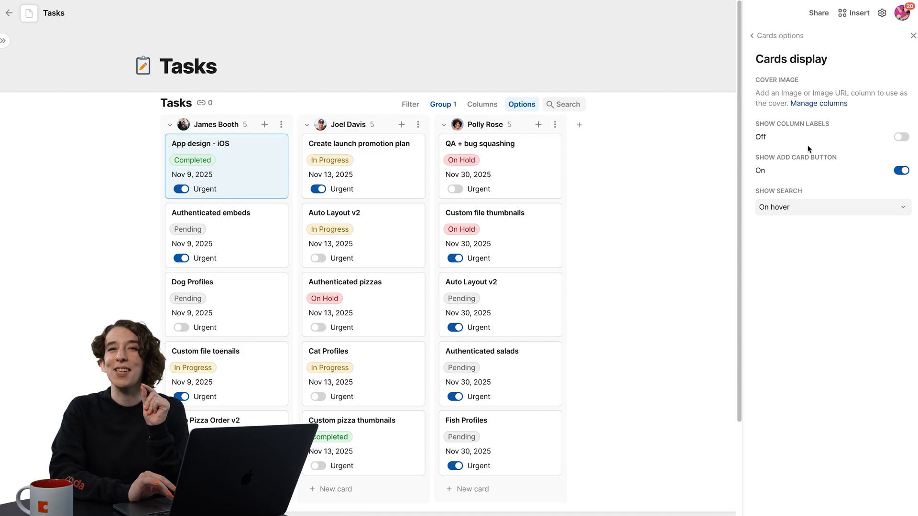